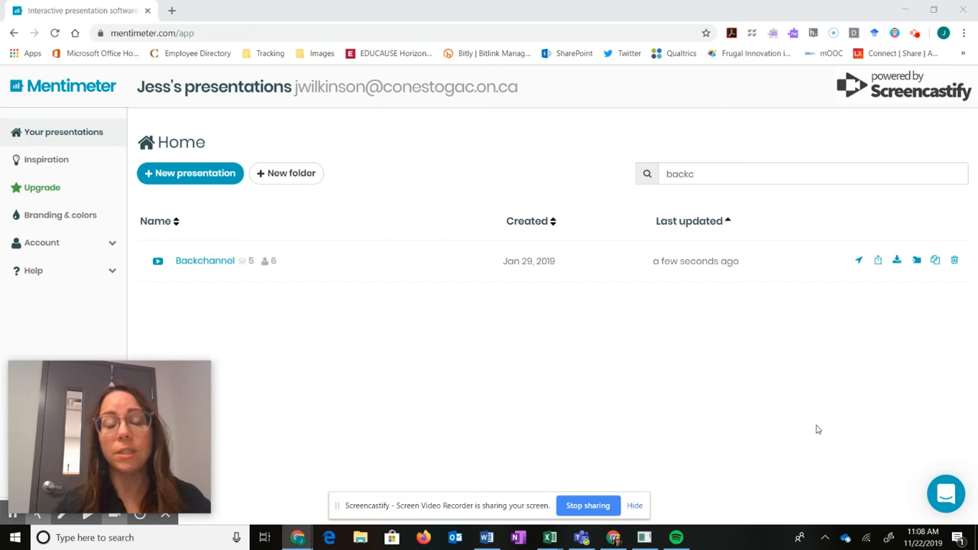
{"action": "mouse_move", "coordinate": [691, 431]}
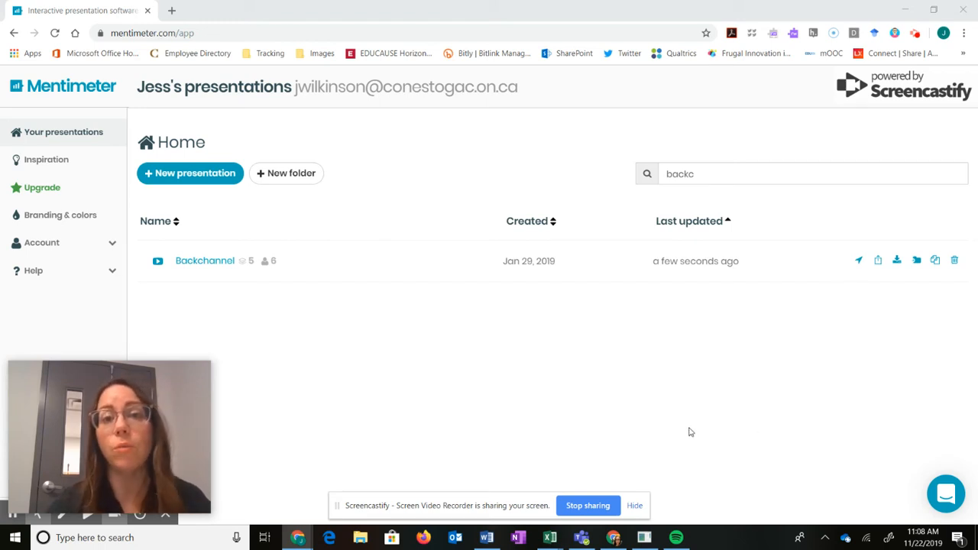
{"action": "mouse_move", "coordinate": [226, 284]}
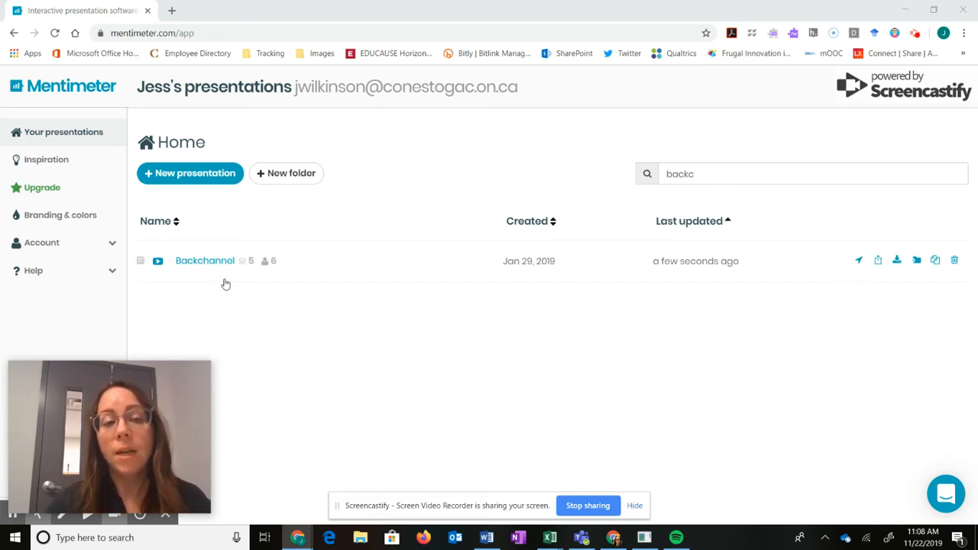
{"action": "mouse_move", "coordinate": [205, 260]}
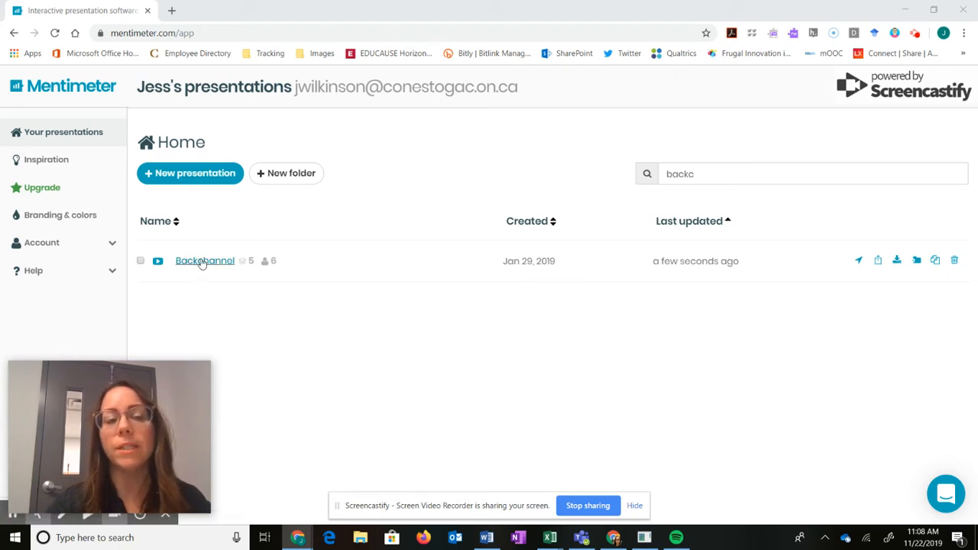
Open the Backchannel presentation and browse its Open Ended slide's question types
{"action": "left_click", "coordinate": [204, 261]}
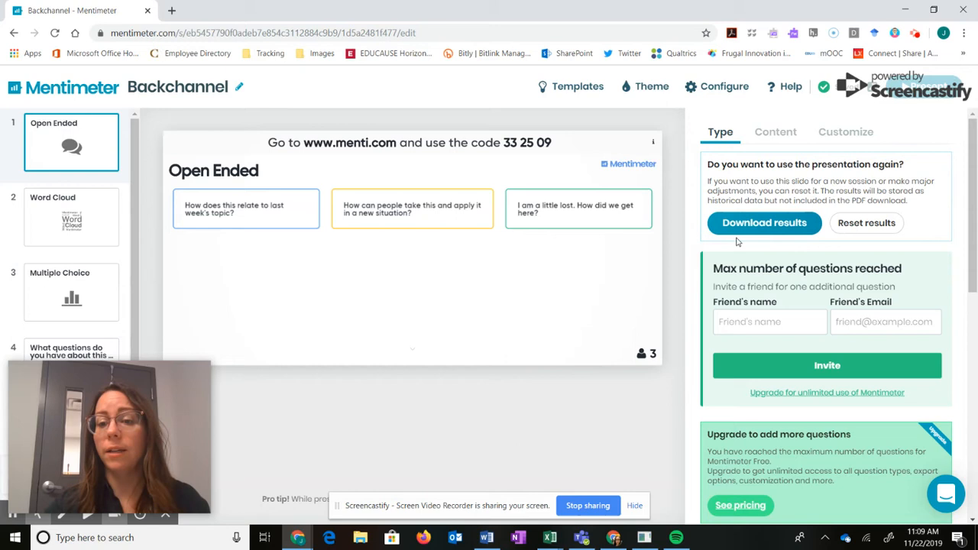
{"action": "scroll", "scroll_direction": "down", "scroll_amount": 3}
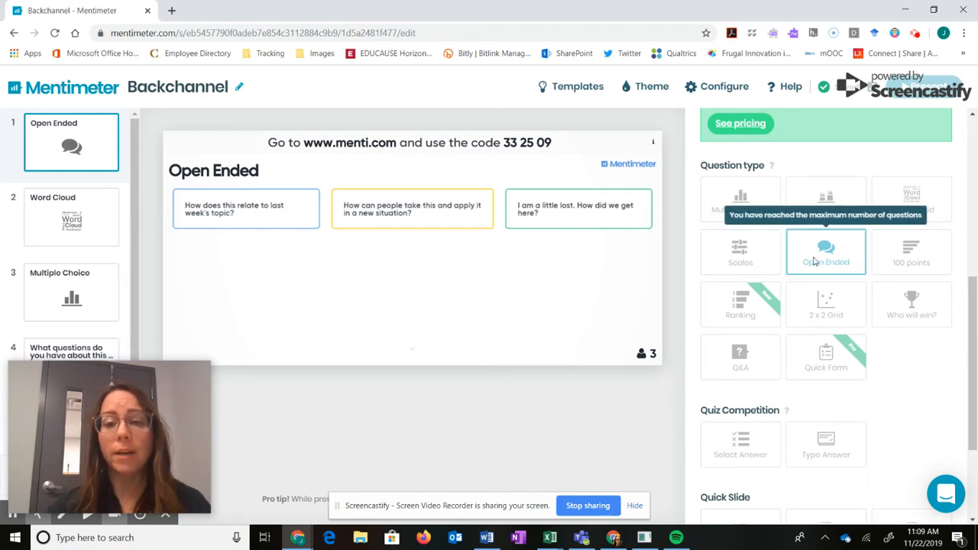
{"action": "mouse_move", "coordinate": [588, 230]}
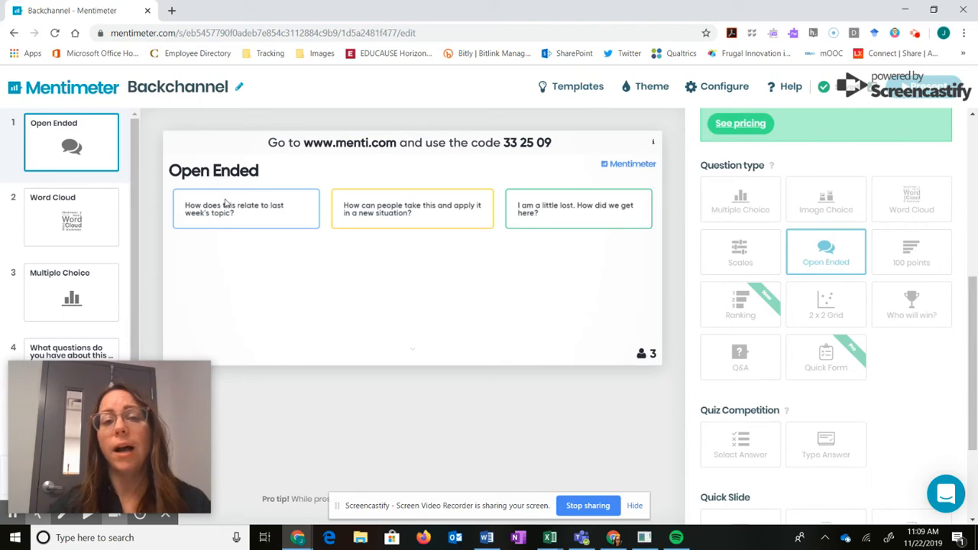
{"action": "mouse_move", "coordinate": [430, 226]}
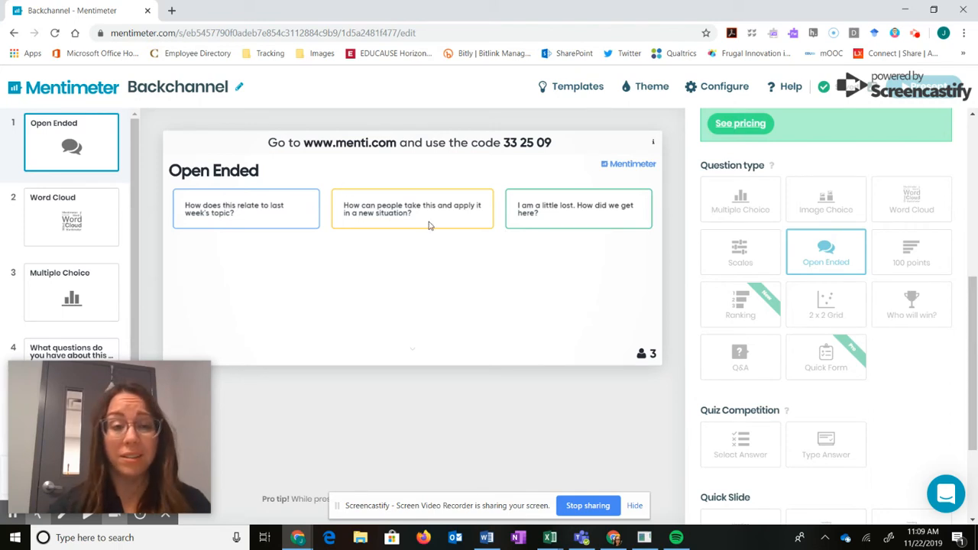
{"action": "mouse_move", "coordinate": [403, 149]}
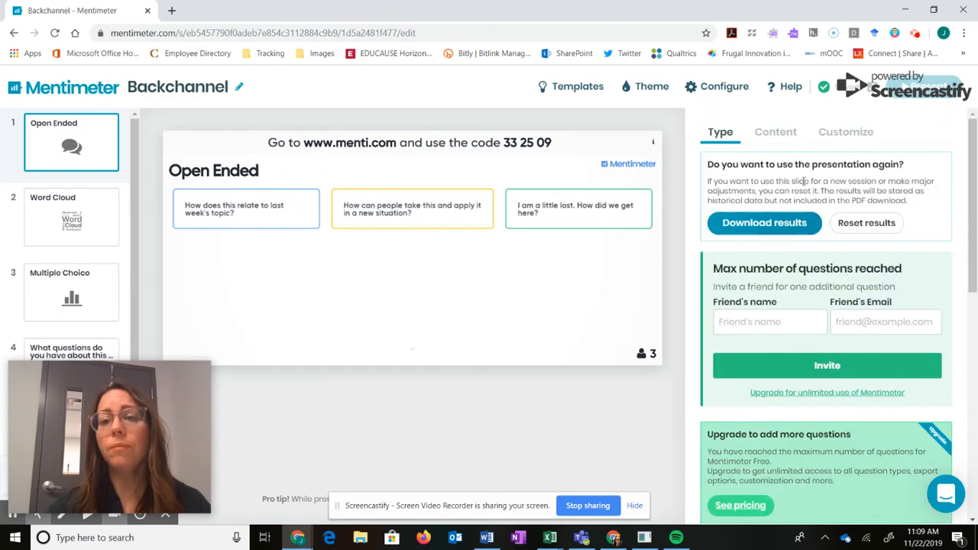
Rename the first slide's question from 'Open Ended' to 'Backchannel'
{"action": "left_click", "coordinate": [774, 132]}
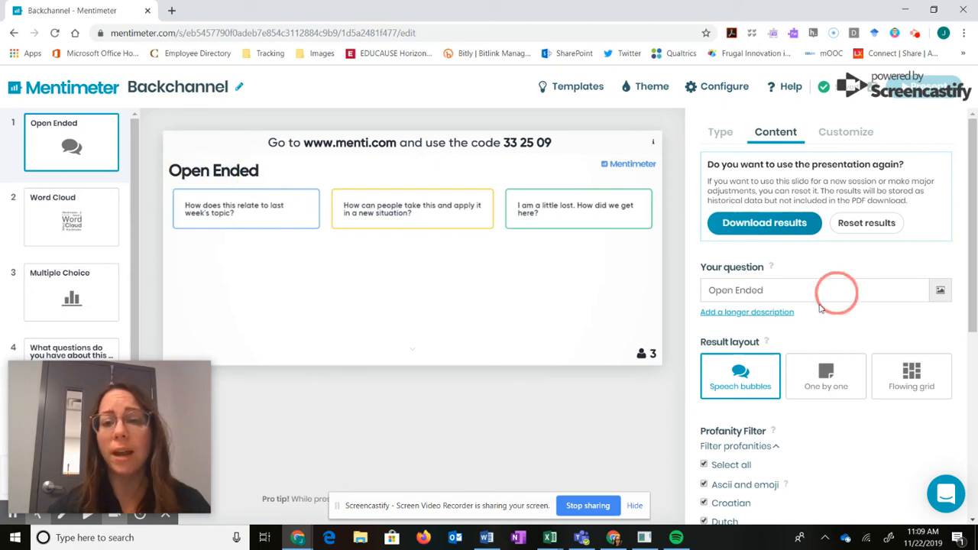
{"action": "type", "text": "Bo"}
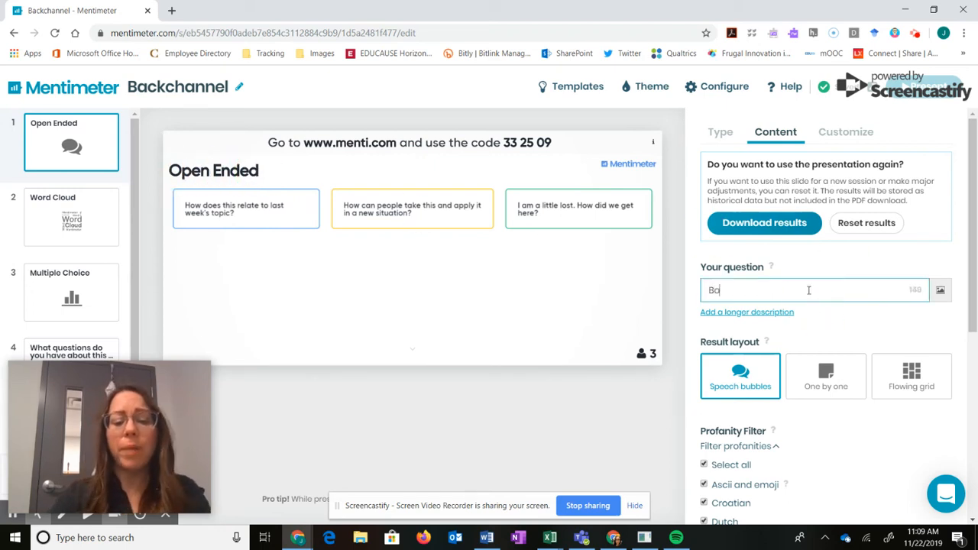
{"action": "type", "text": "ackchannel"}
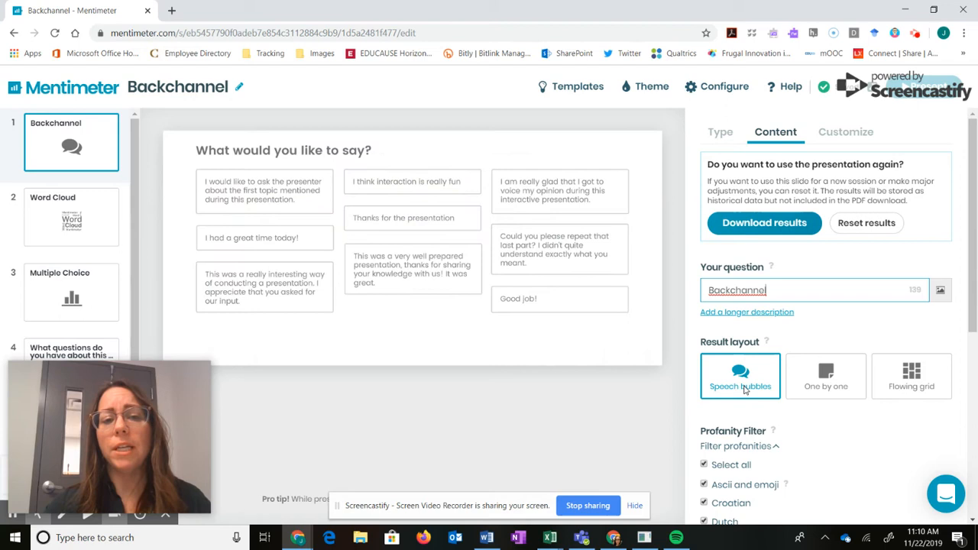
{"action": "left_click", "coordinate": [825, 374]}
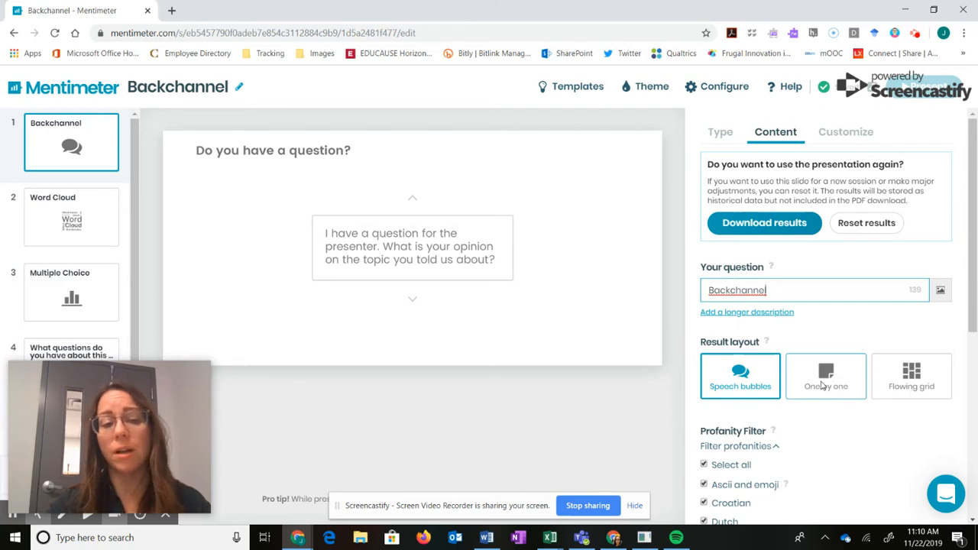
{"action": "left_click", "coordinate": [911, 375]}
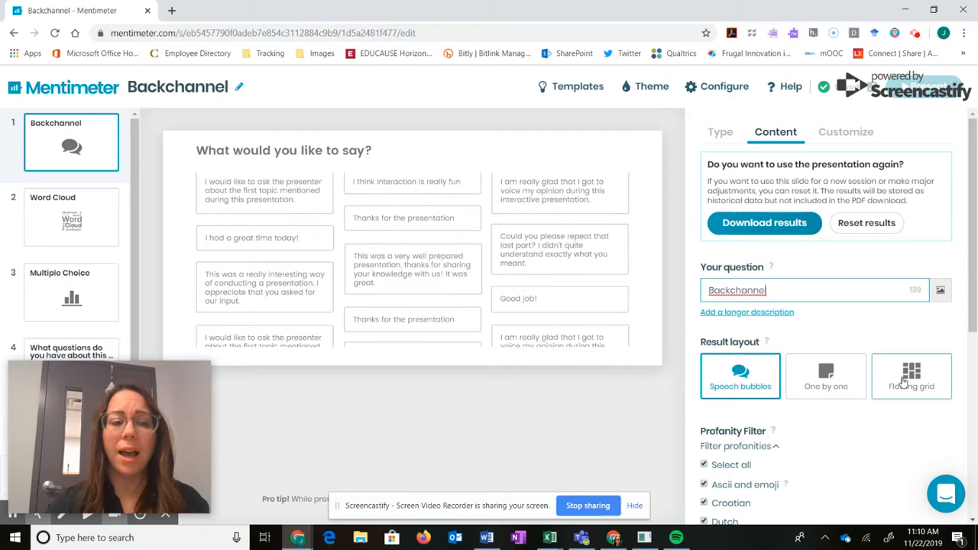
{"action": "scroll", "scroll_direction": "down", "scroll_amount": 3}
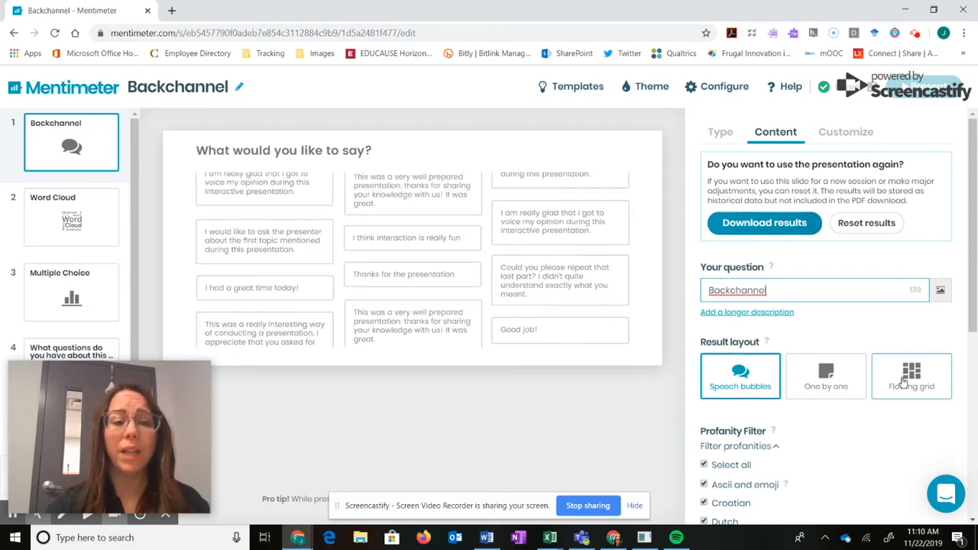
{"action": "left_click", "coordinate": [825, 375]}
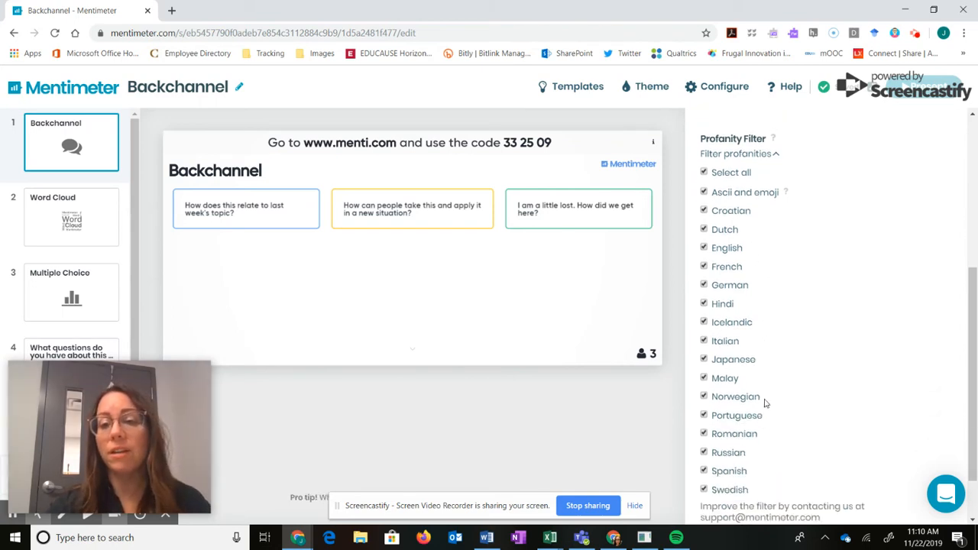
{"action": "scroll", "scroll_direction": "down", "scroll_amount": 3}
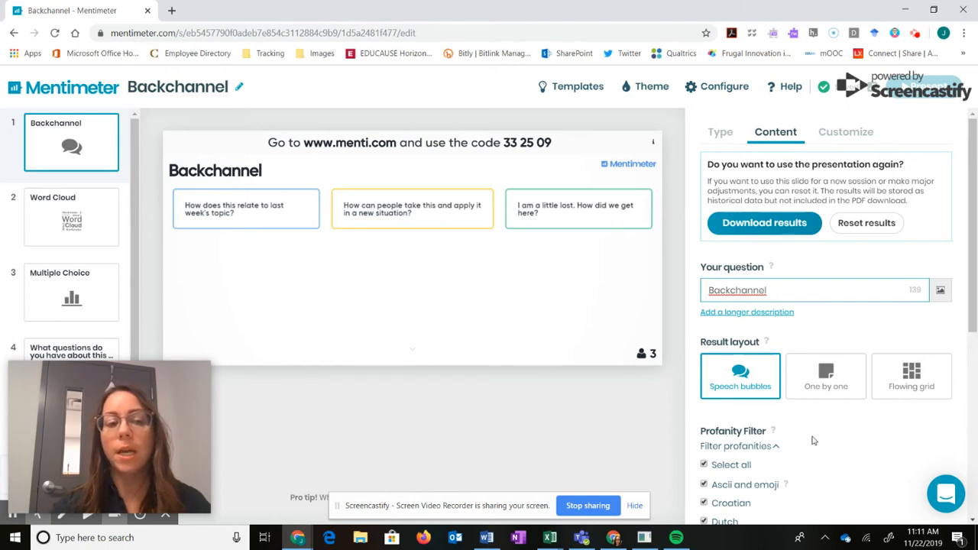
{"action": "mouse_move", "coordinate": [350, 262]}
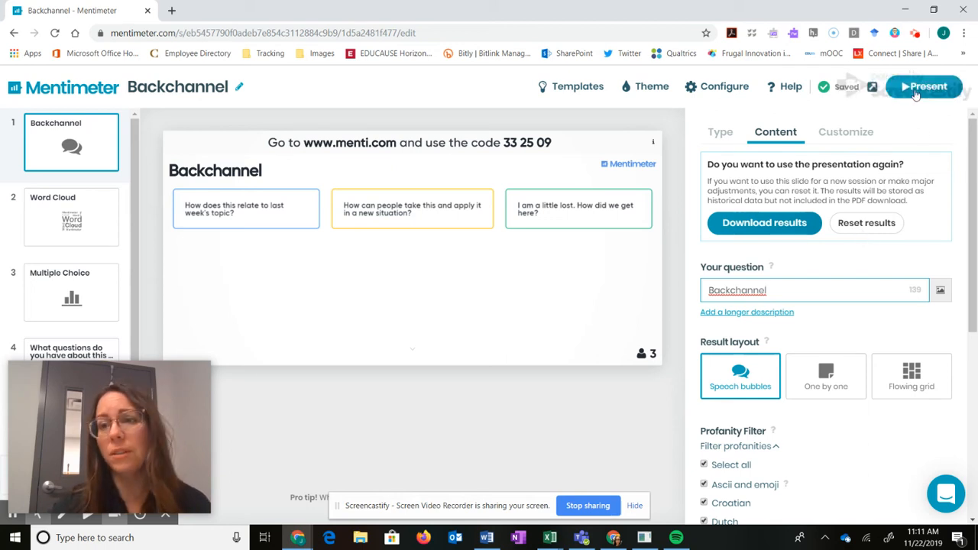
{"action": "left_click", "coordinate": [924, 86]}
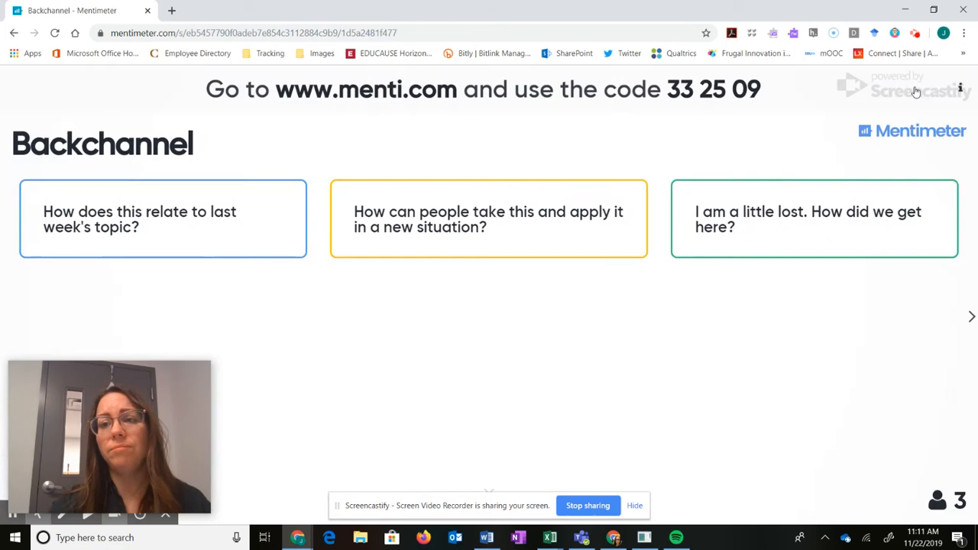
{"action": "mouse_move", "coordinate": [626, 221]}
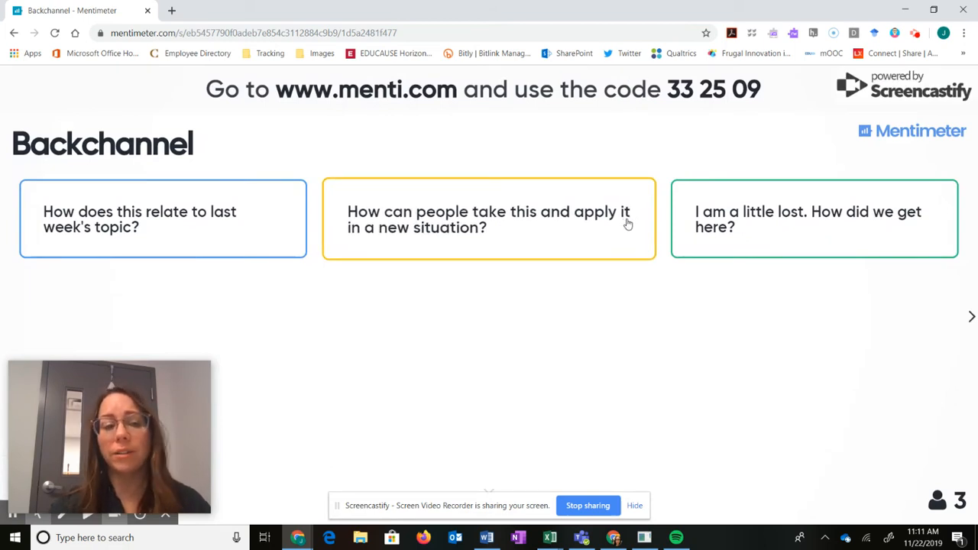
{"action": "mouse_move", "coordinate": [640, 223]}
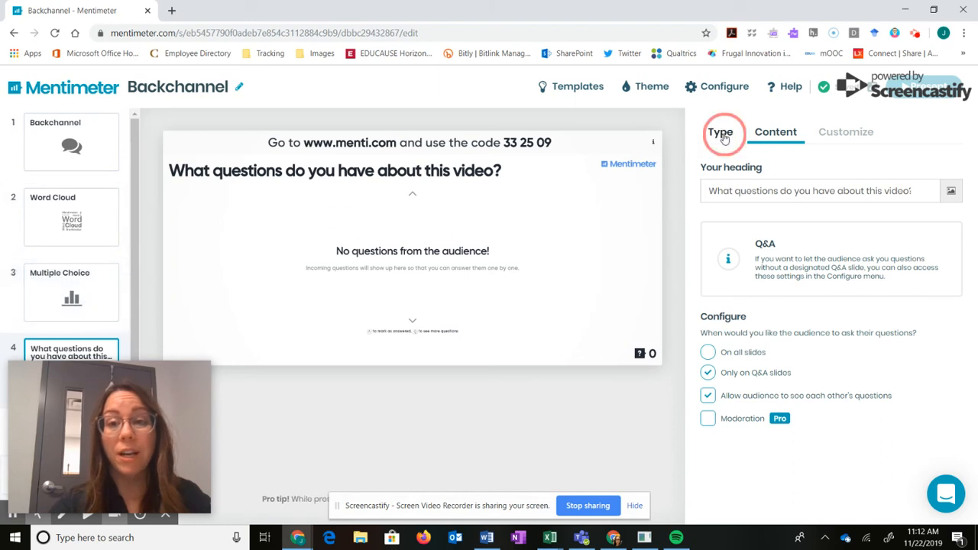
{"action": "left_click", "coordinate": [719, 132]}
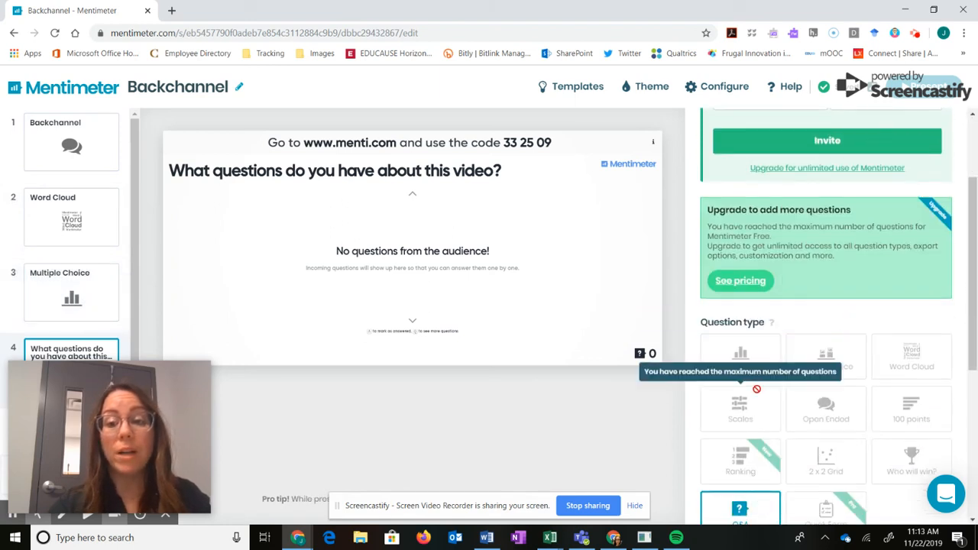
{"action": "scroll", "scroll_direction": "down", "scroll_amount": 3}
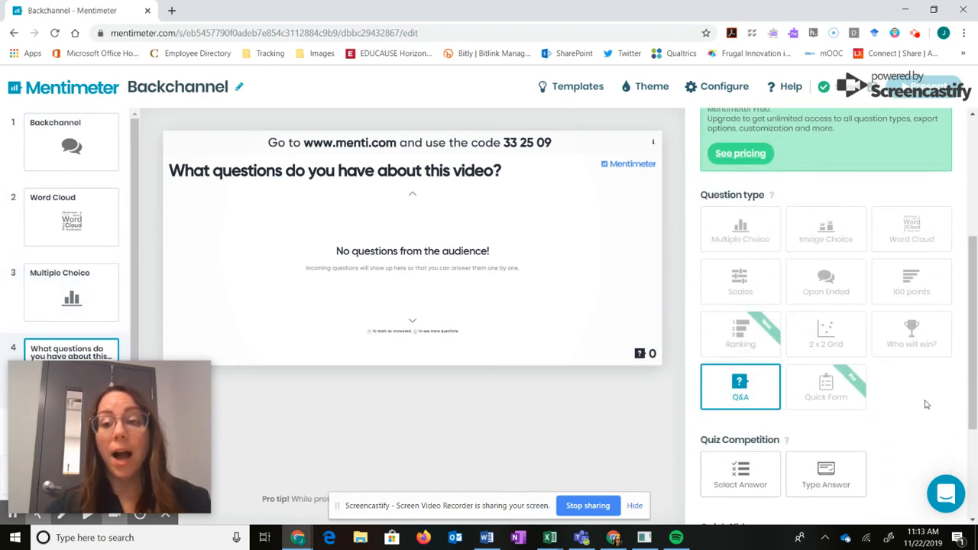
{"action": "mouse_move", "coordinate": [739, 334]}
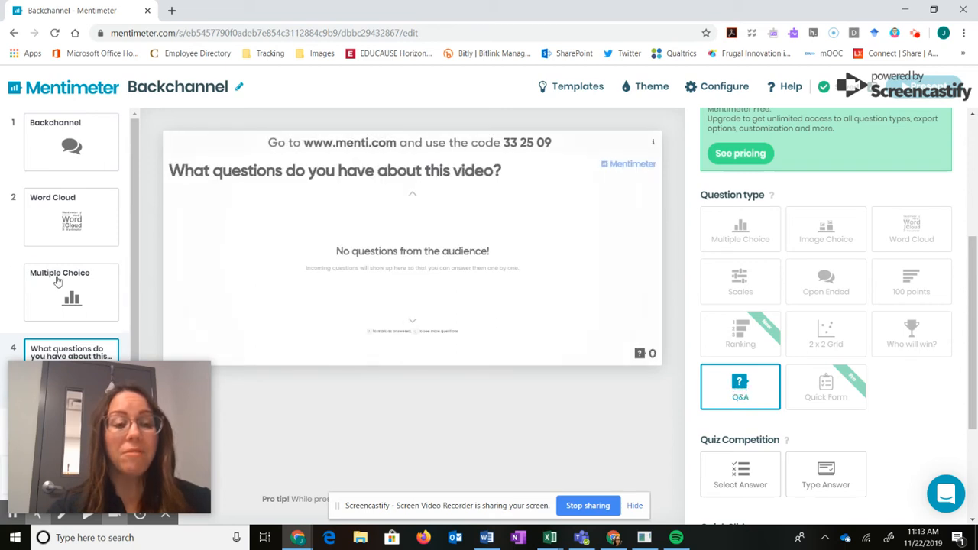
{"action": "scroll", "scroll_direction": "down", "scroll_amount": 3}
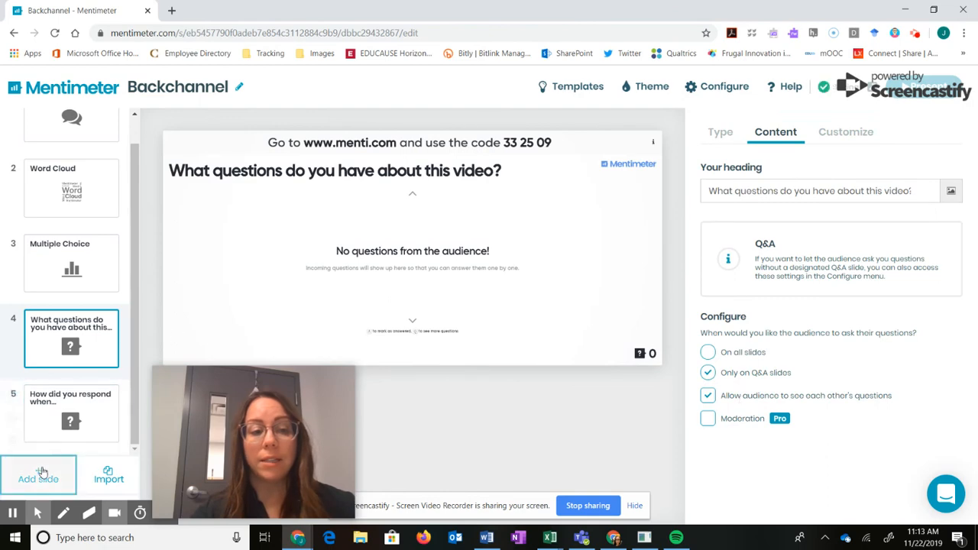
Add a new Q&A slide, headed 'Ask me anything', to the presentation
{"action": "left_click", "coordinate": [38, 473]}
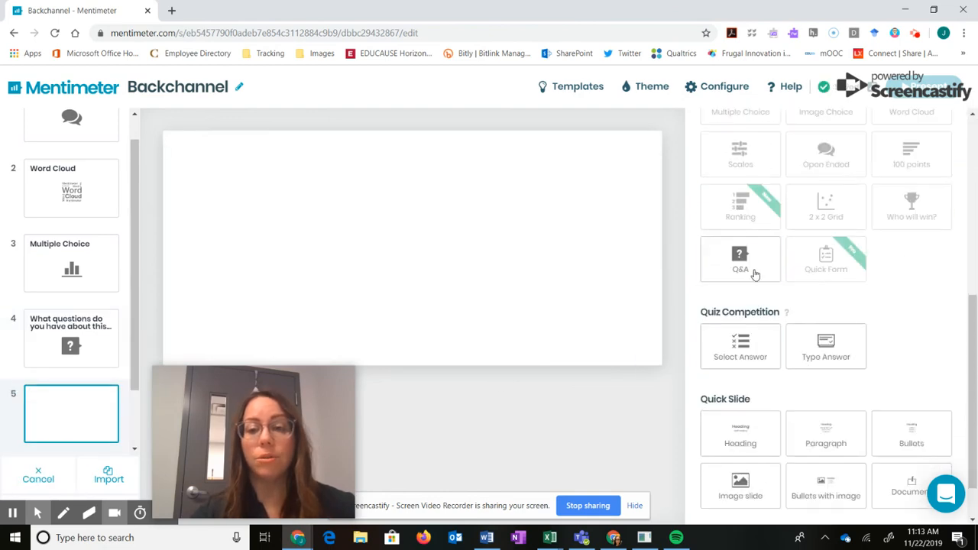
{"action": "left_click", "coordinate": [740, 259]}
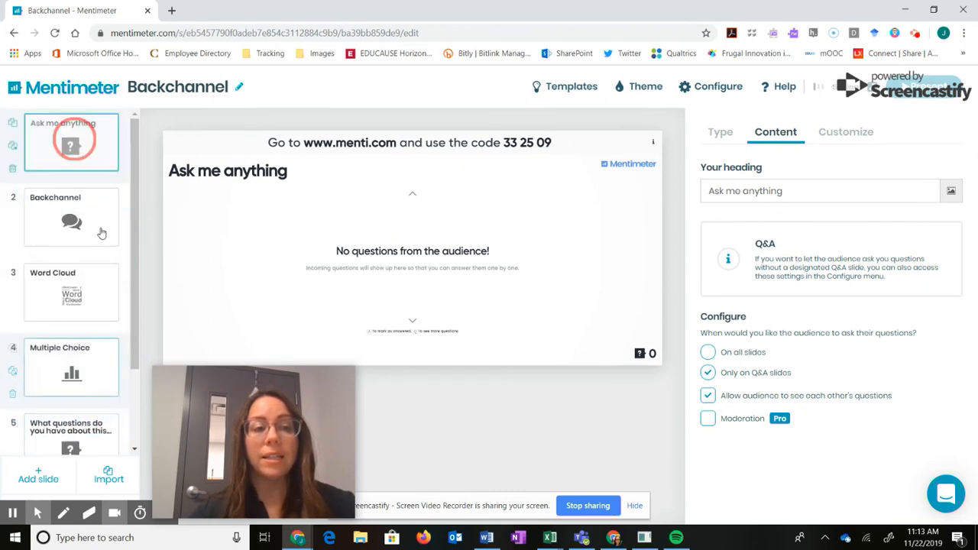
{"action": "scroll", "scroll_direction": "down", "scroll_amount": 3}
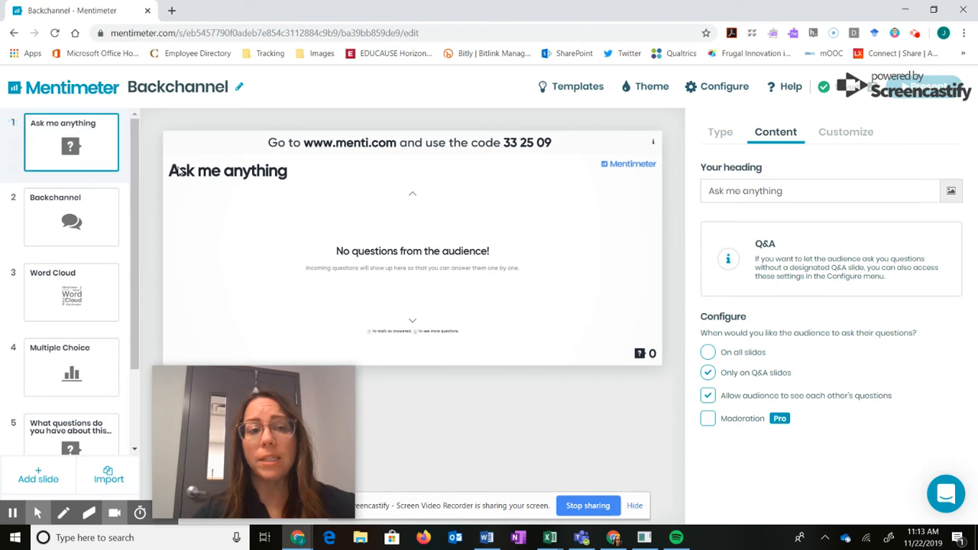
Change the Q&A heading to 'What is one key learning from last week.'
{"action": "left_click", "coordinate": [802, 191]}
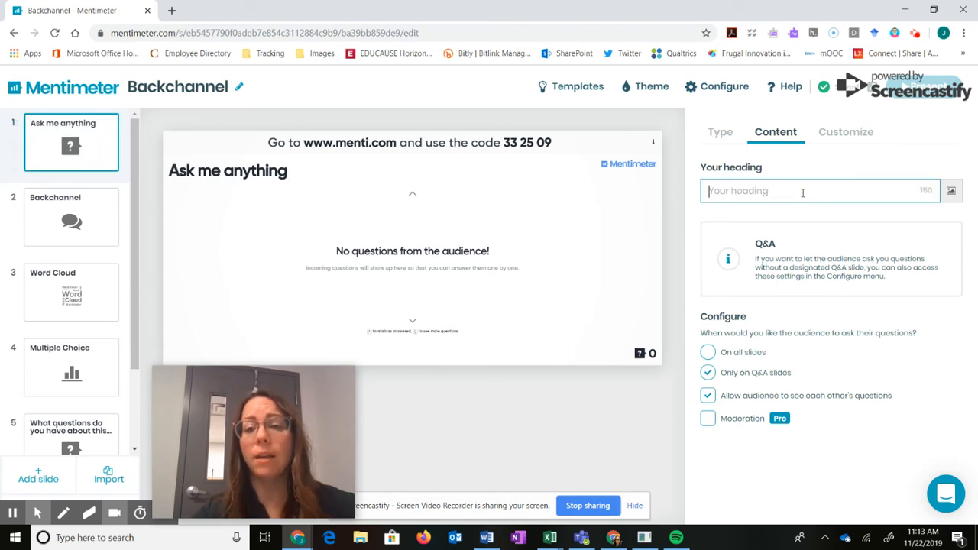
{"action": "type", "text": "W"}
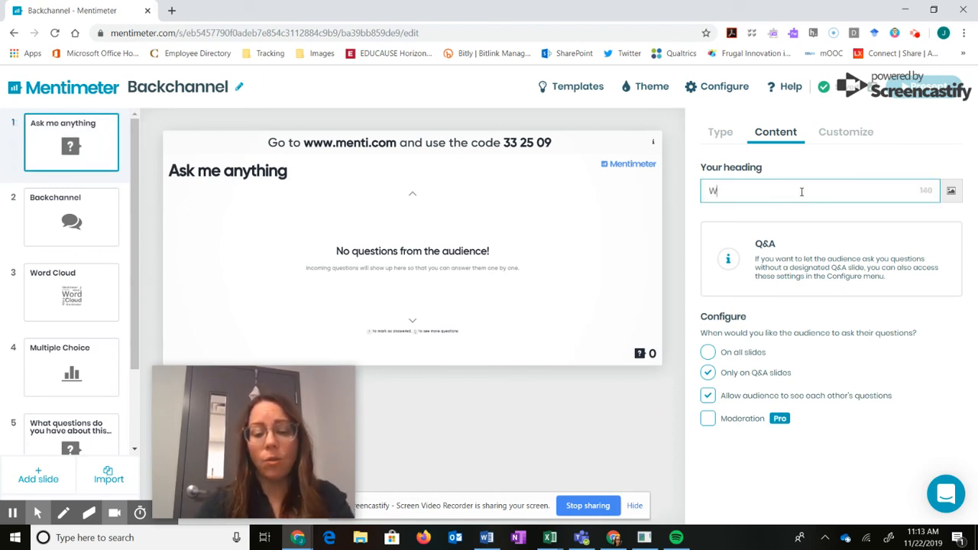
{"action": "type", "text": "hat is one key learning from"}
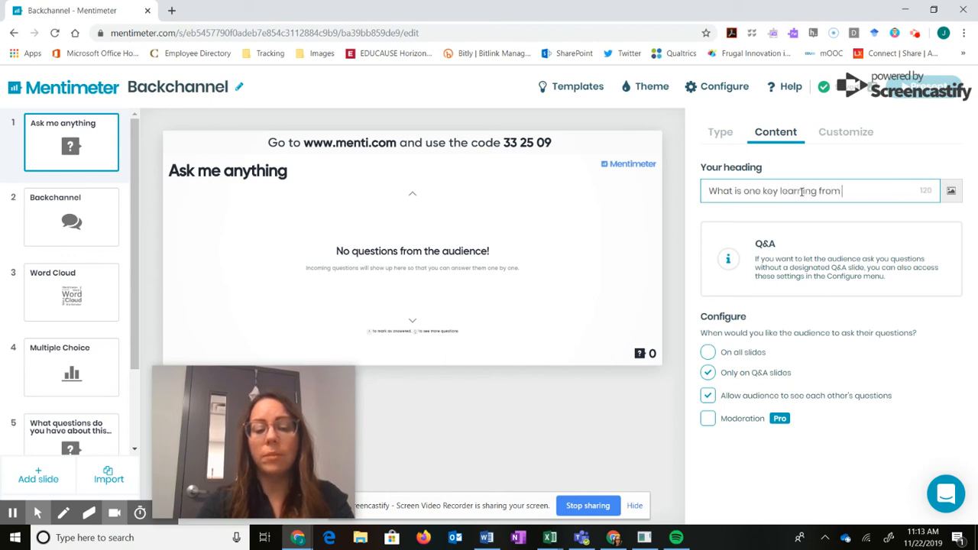
{"action": "type", "text": "last week"}
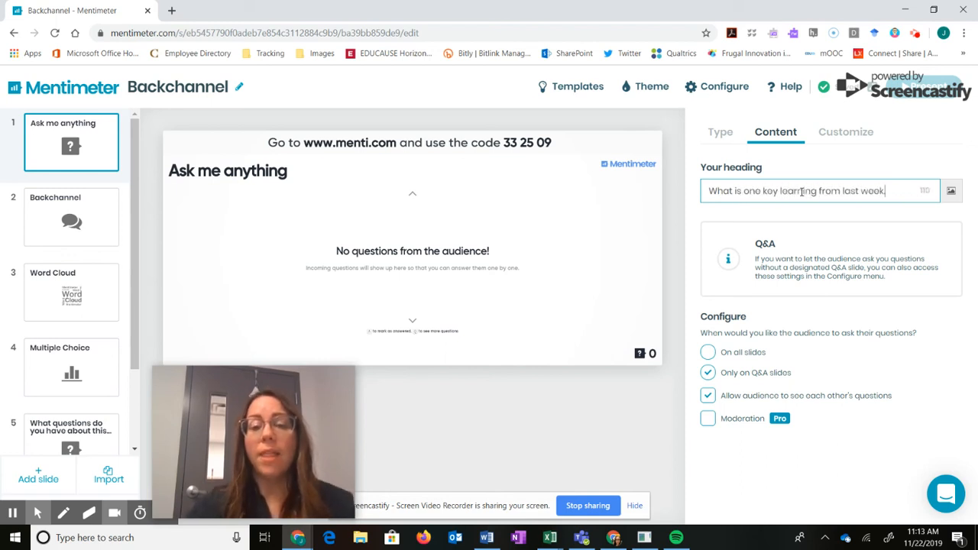
{"action": "type", "text": "What is one key learning from last week."}
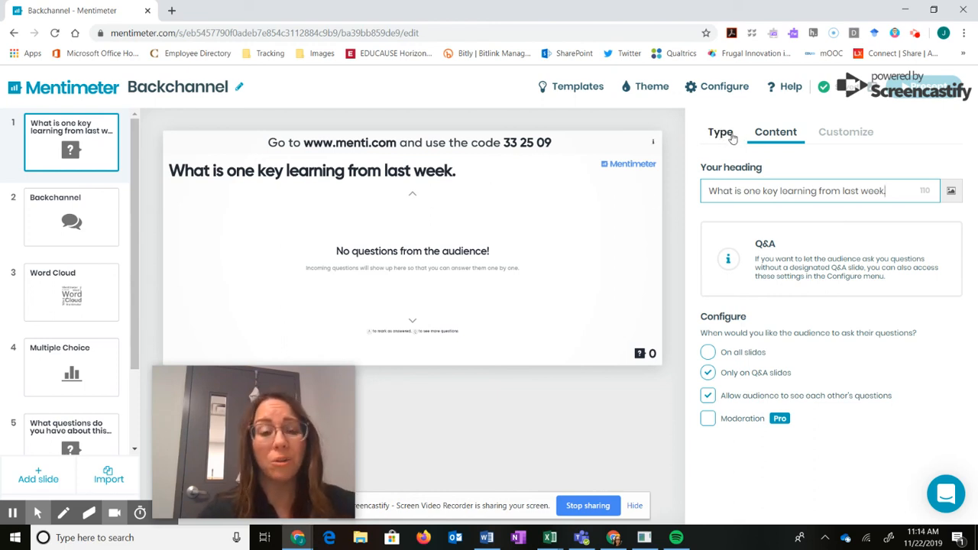
Show the renamed slide's Type options, confirming Q&A is selected
{"action": "left_click", "coordinate": [720, 131]}
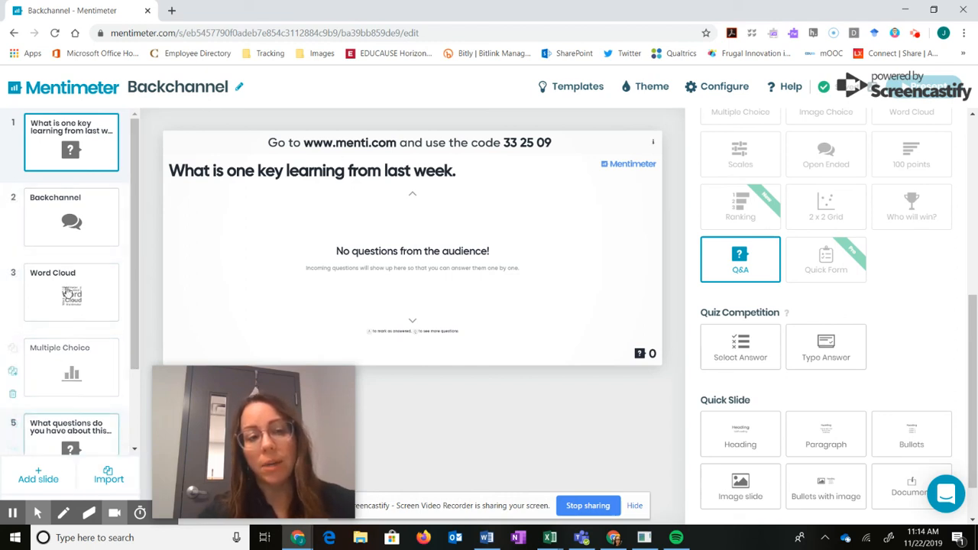
{"action": "mouse_move", "coordinate": [72, 220]}
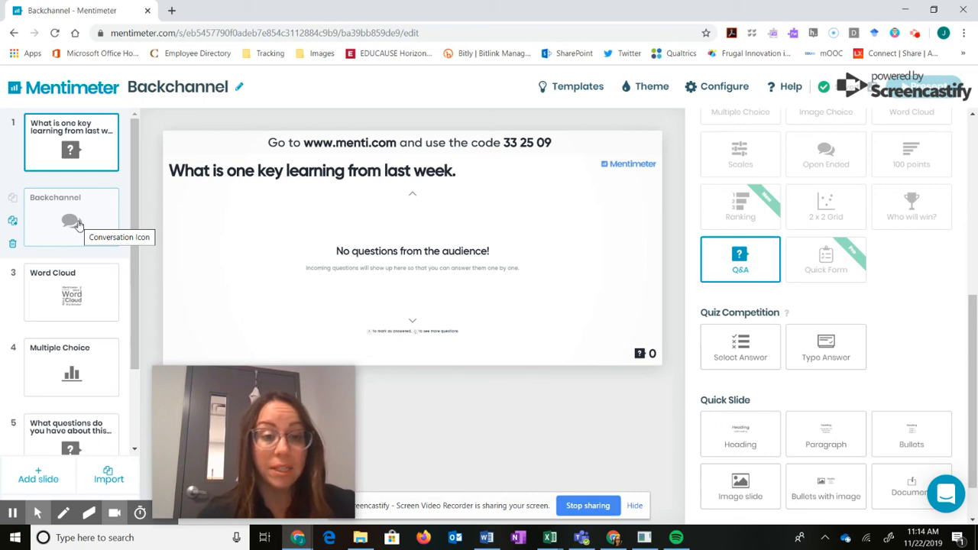
{"action": "mouse_move", "coordinate": [452, 300]}
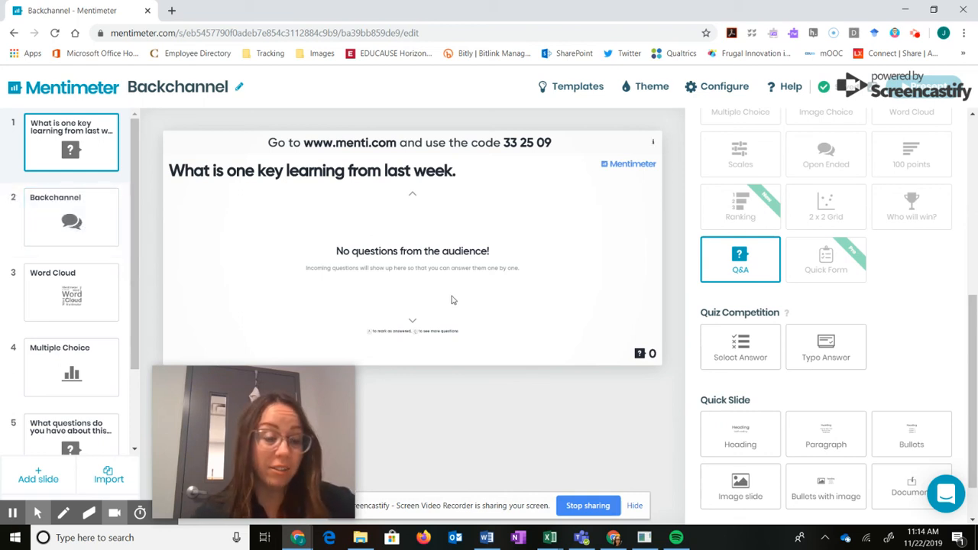